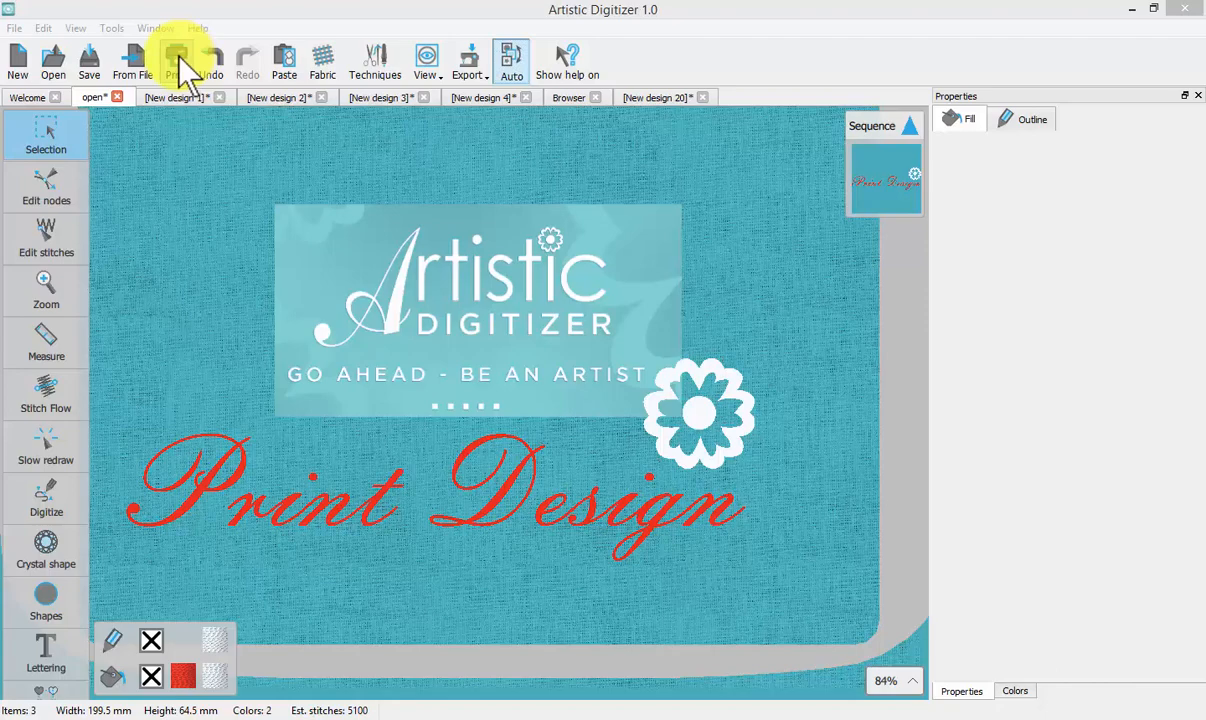
Open the print preview of the motorcycle design from the toolbar Print button.
left_click(660, 97)
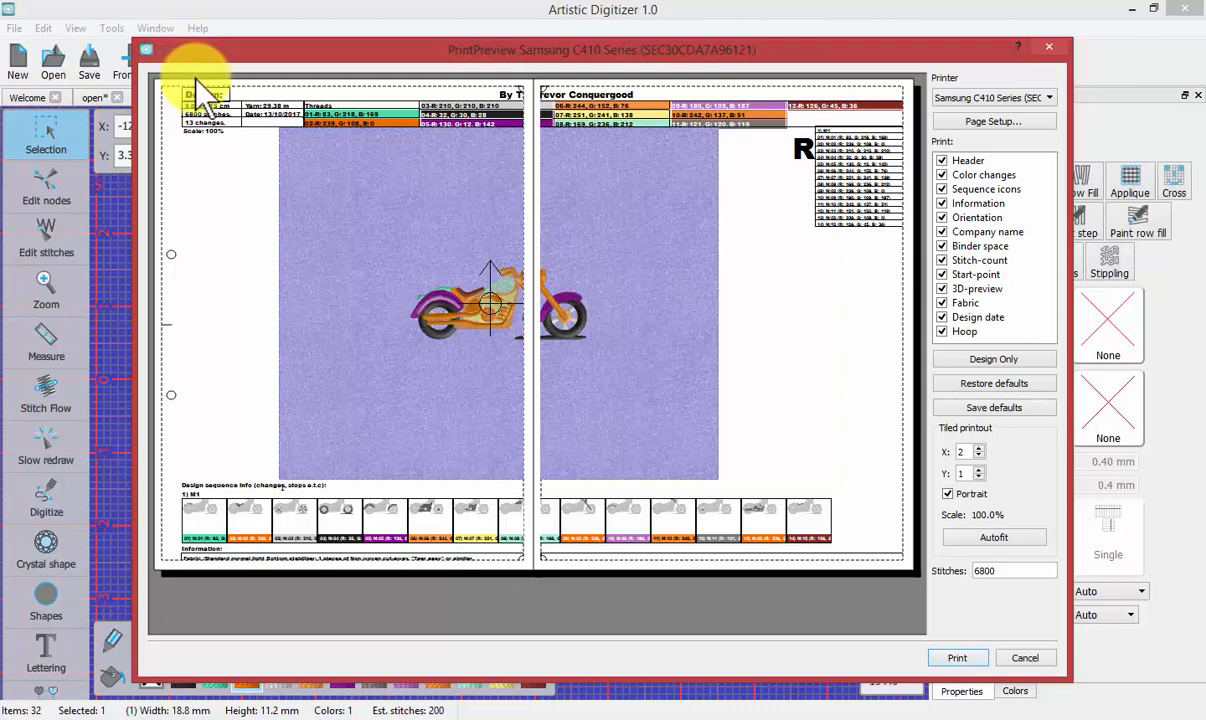
mouse_move(200, 95)
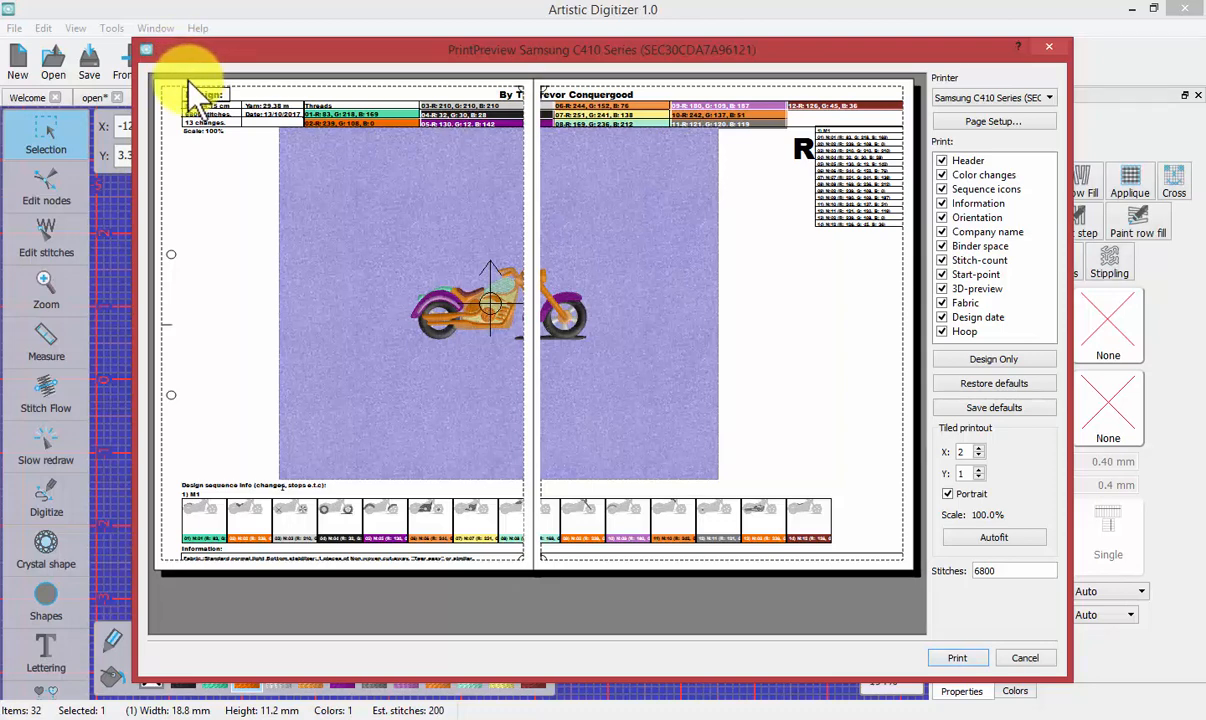
mouse_move(825, 240)
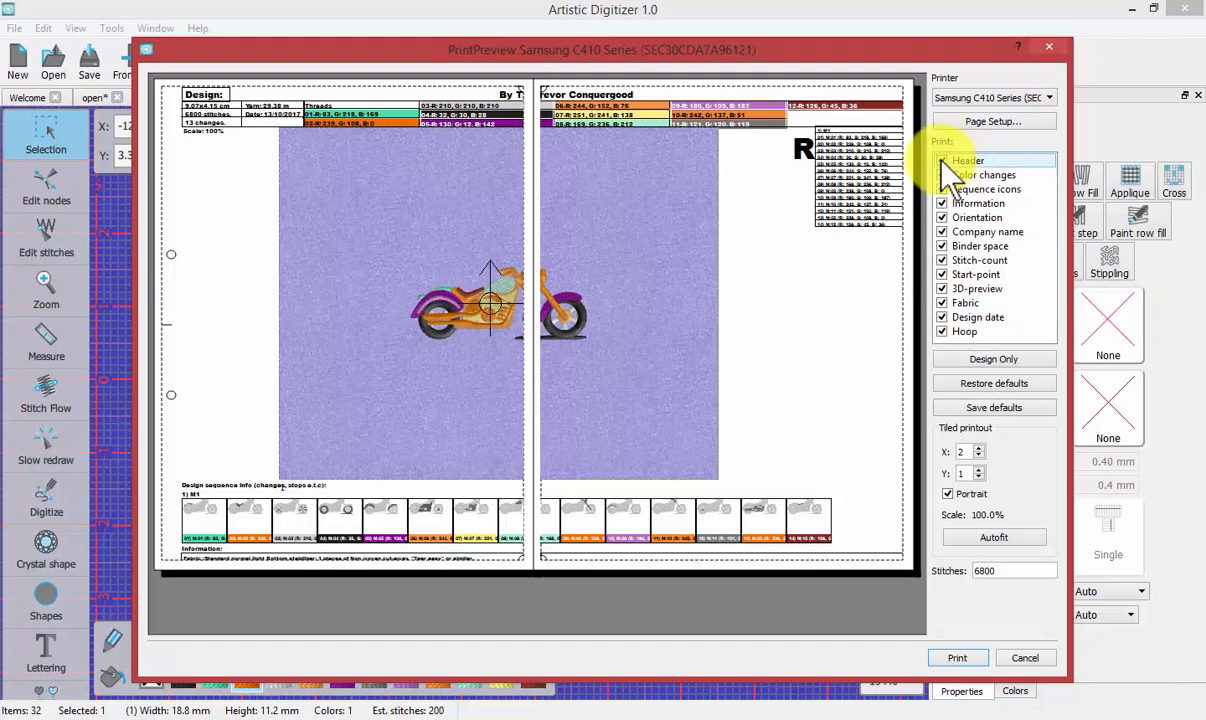
Turn off the printout information options for a single-page motorcycle-only preview.
left_click(994, 359)
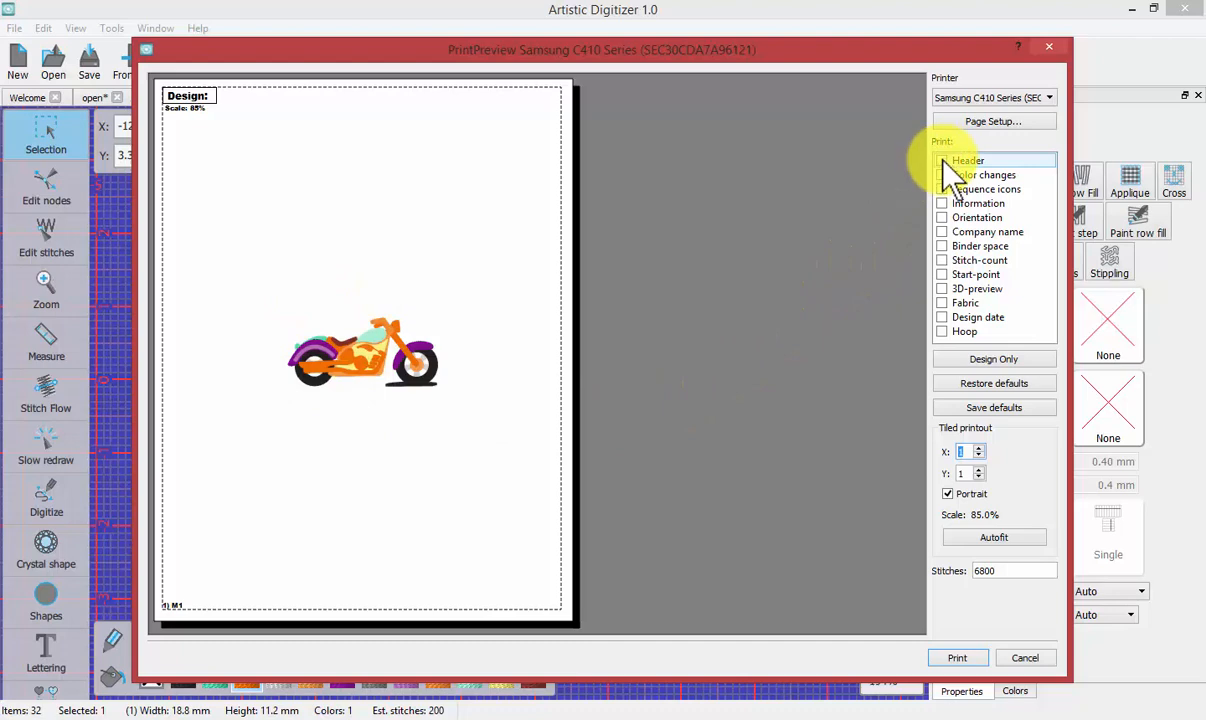
Enable header, color changes, sequence icons, information, orientation and company name.
left_click(941, 160)
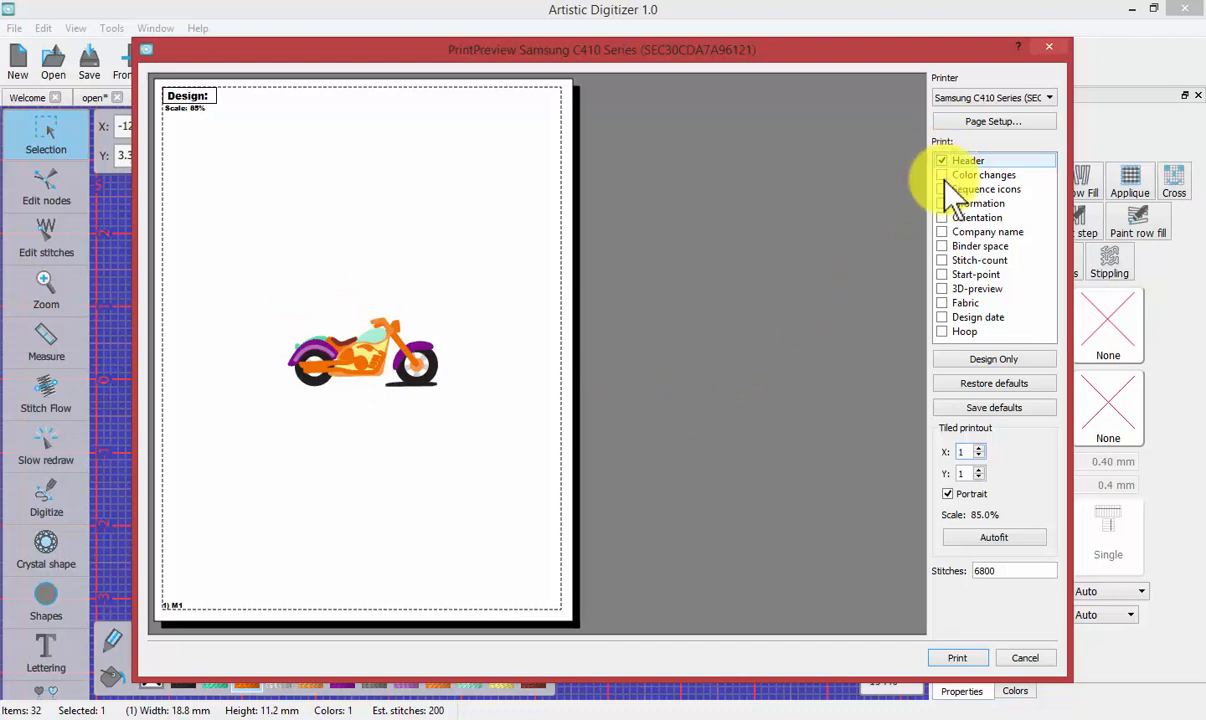
left_click(942, 175)
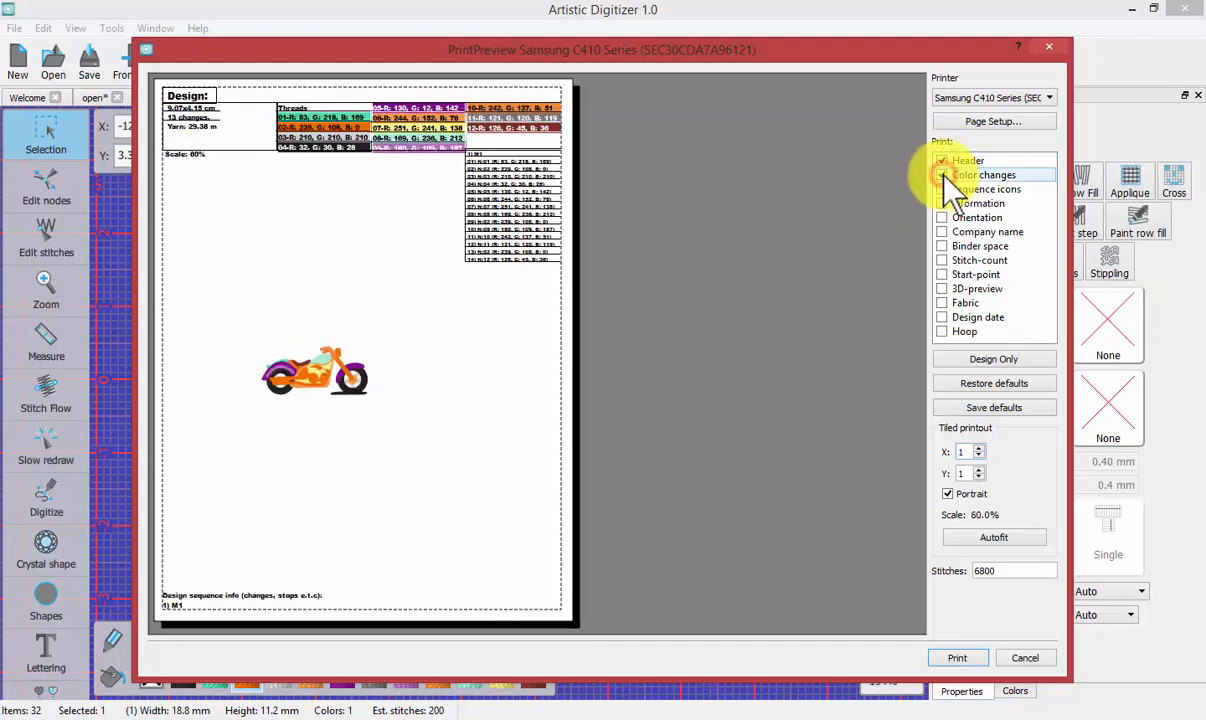
left_click(942, 189)
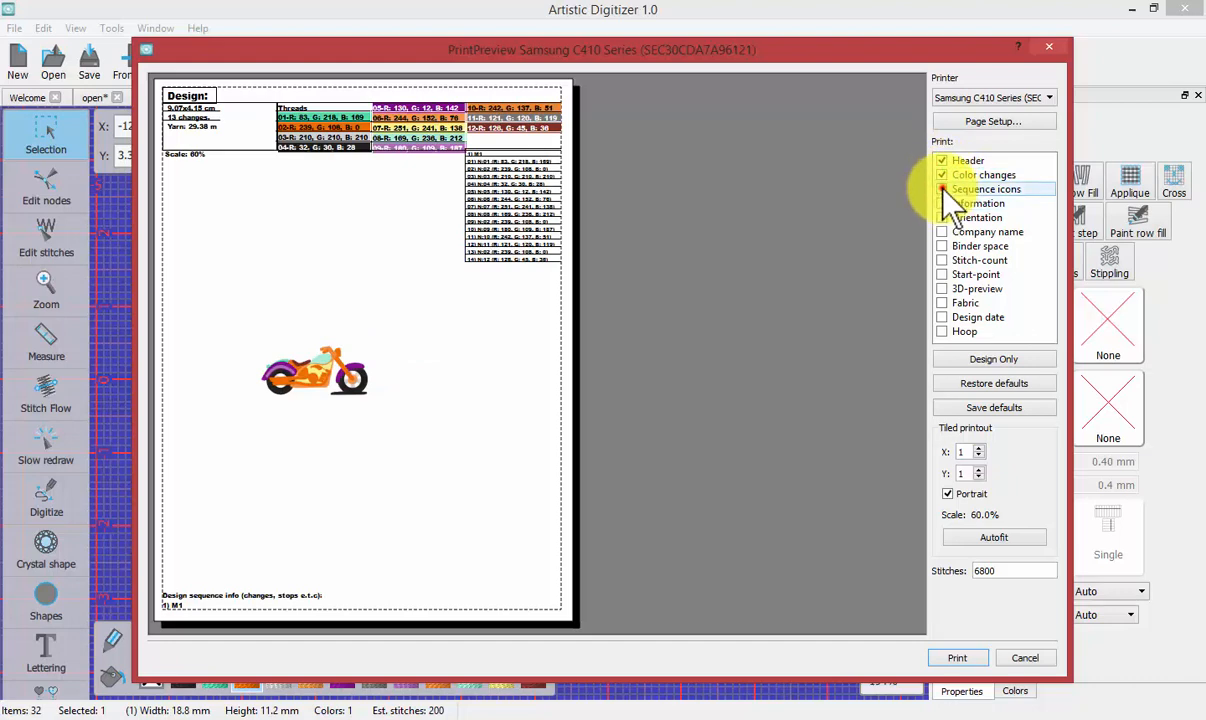
left_click(942, 189)
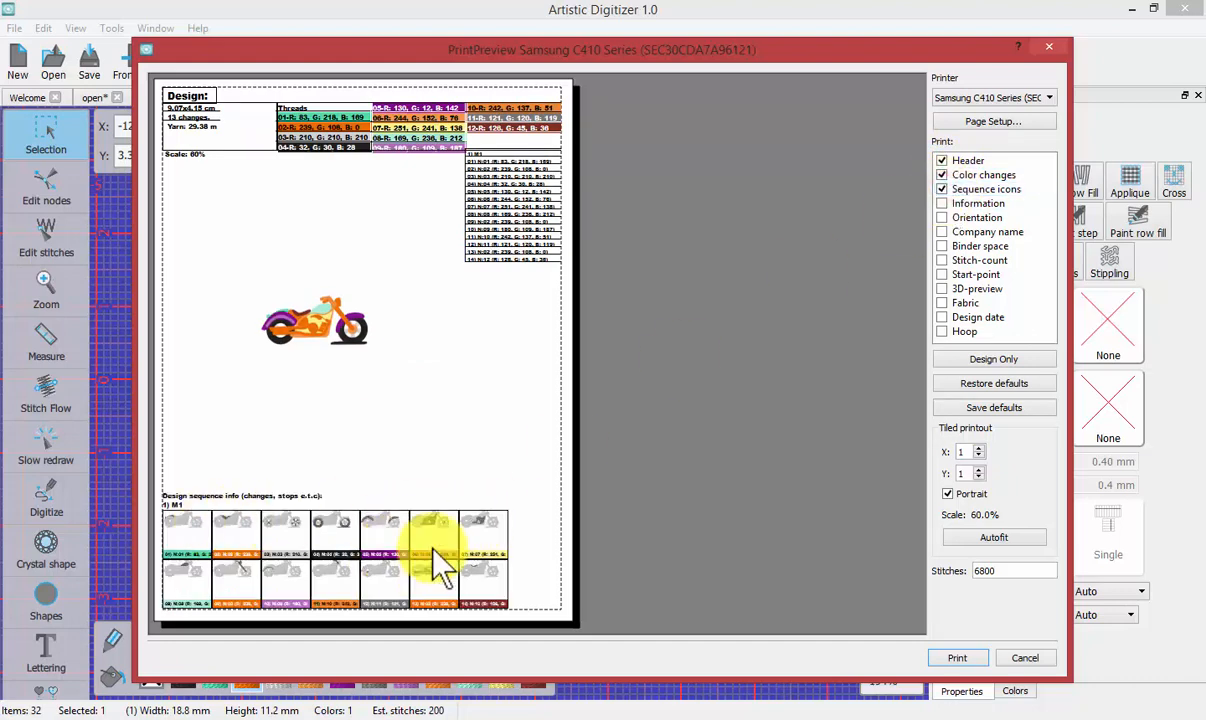
left_click(942, 203)
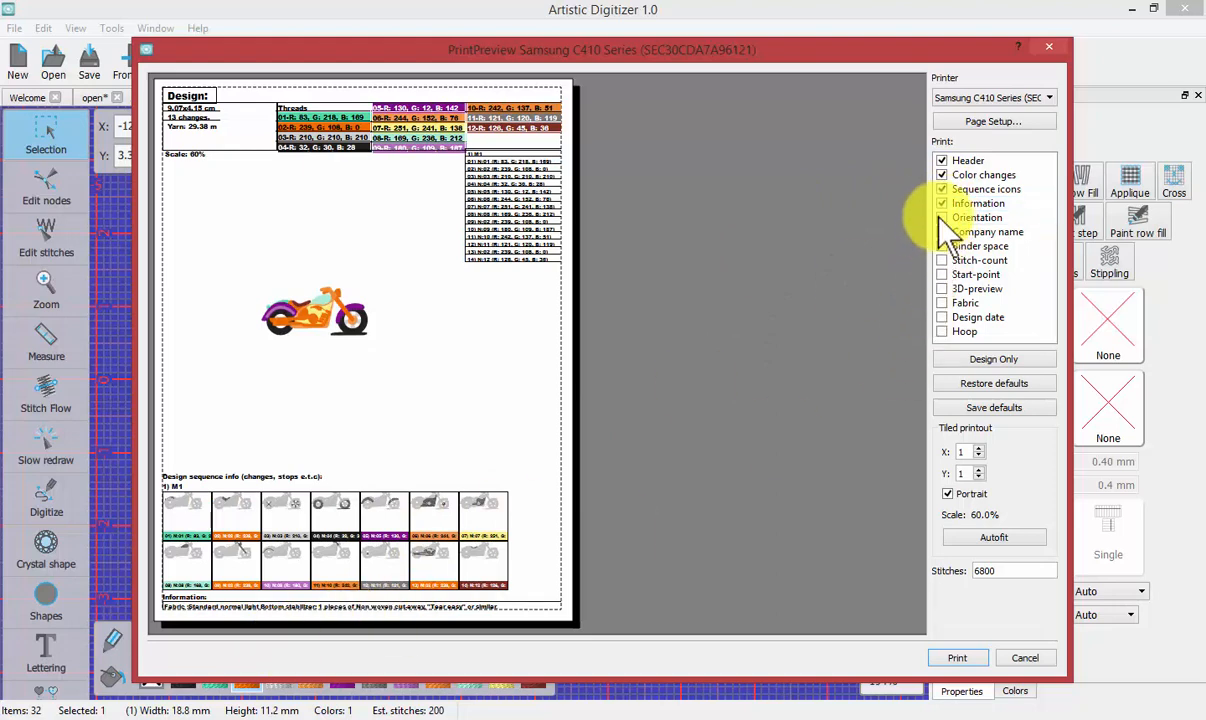
left_click(942, 217)
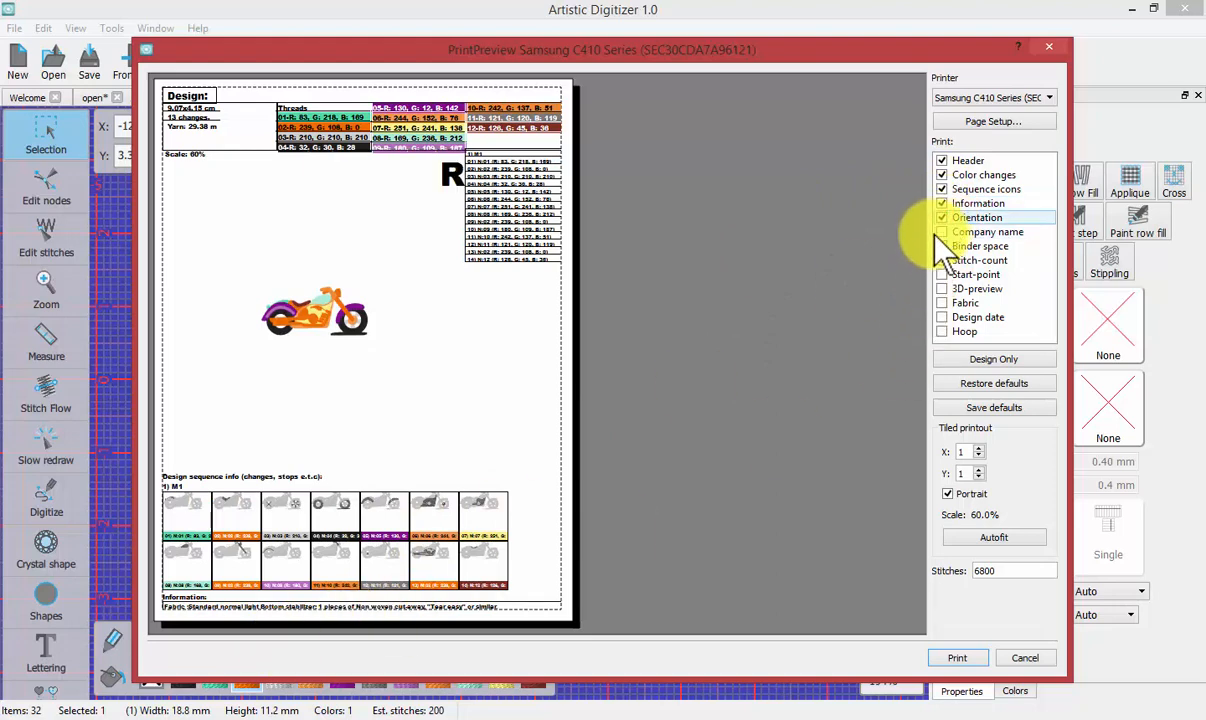
left_click(942, 231)
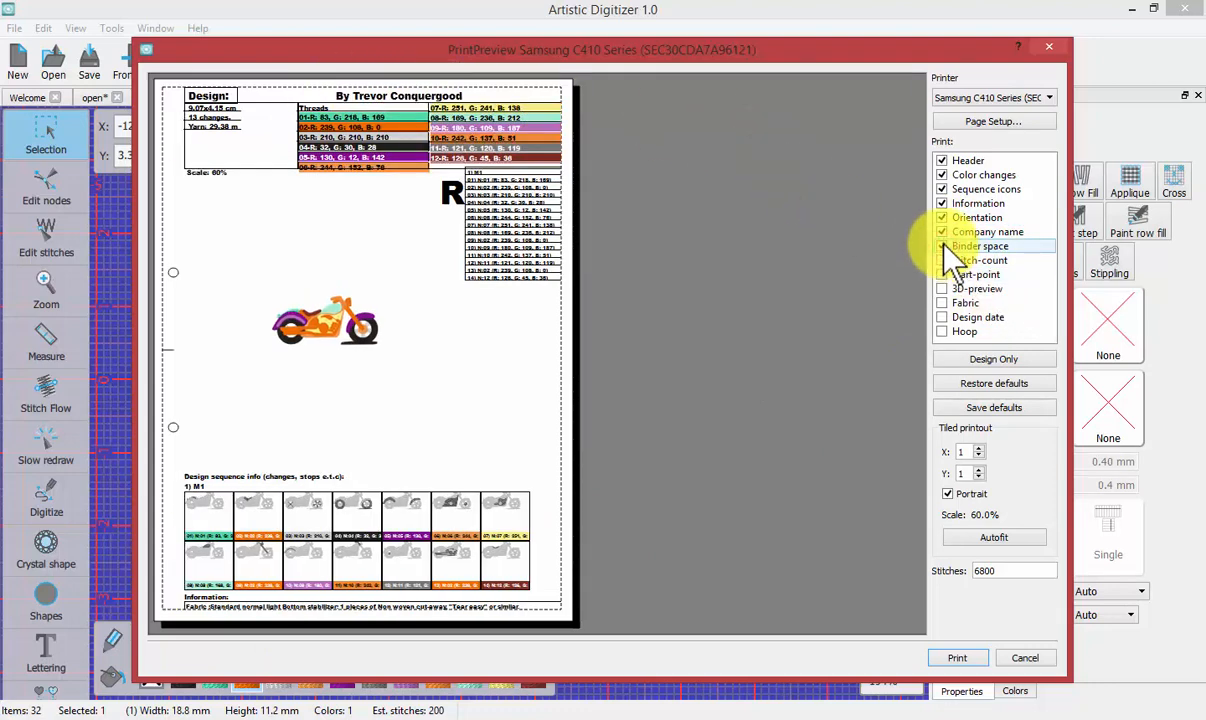
Enable binder space, stitch count, fabric, design date and hoop on the printout.
left_click(941, 246)
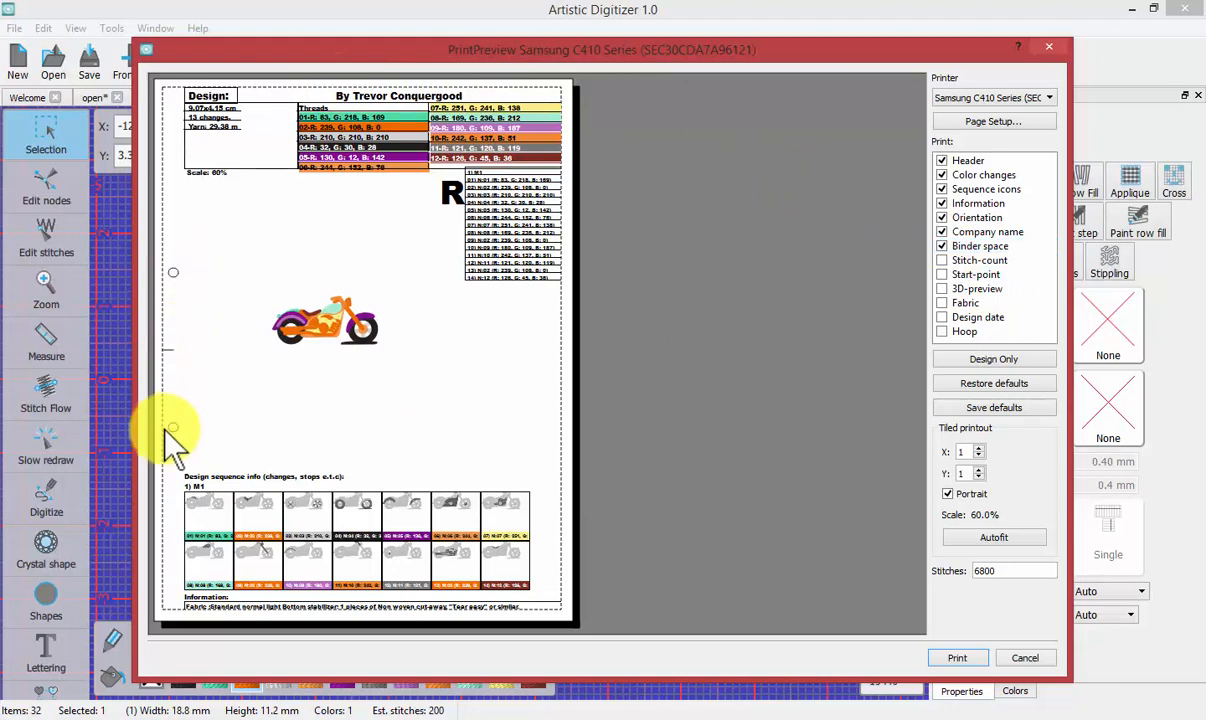
left_click(942, 260)
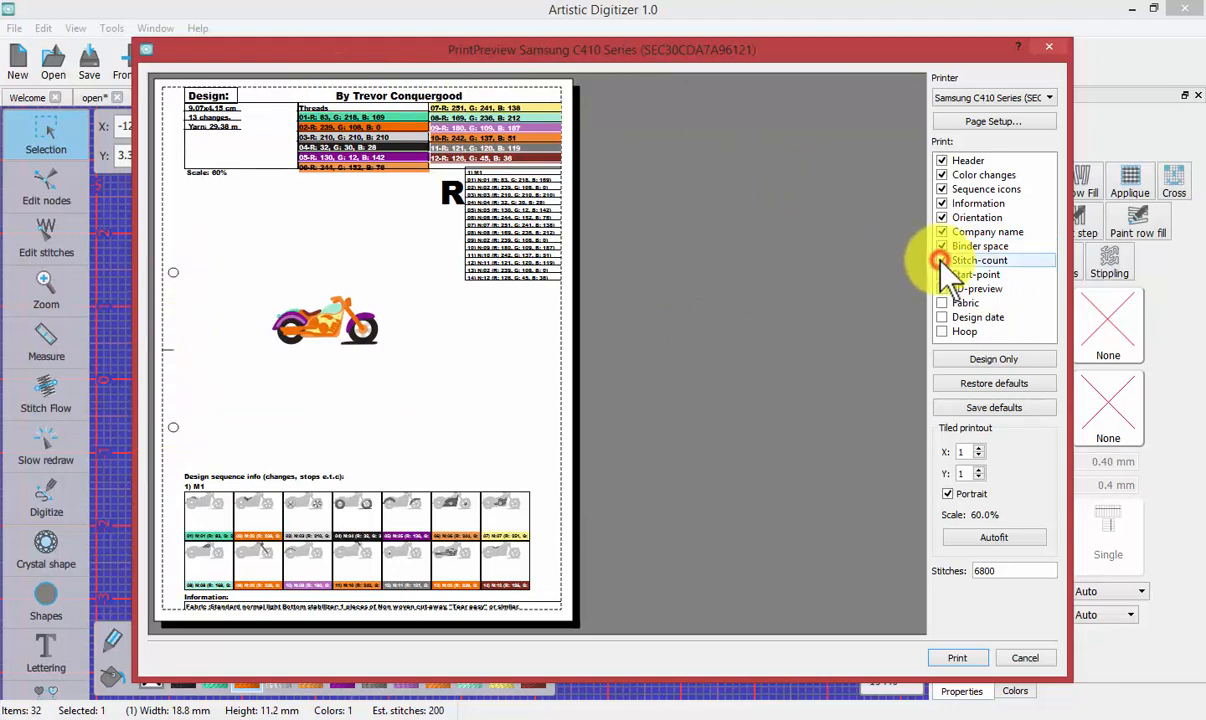
left_click(942, 260)
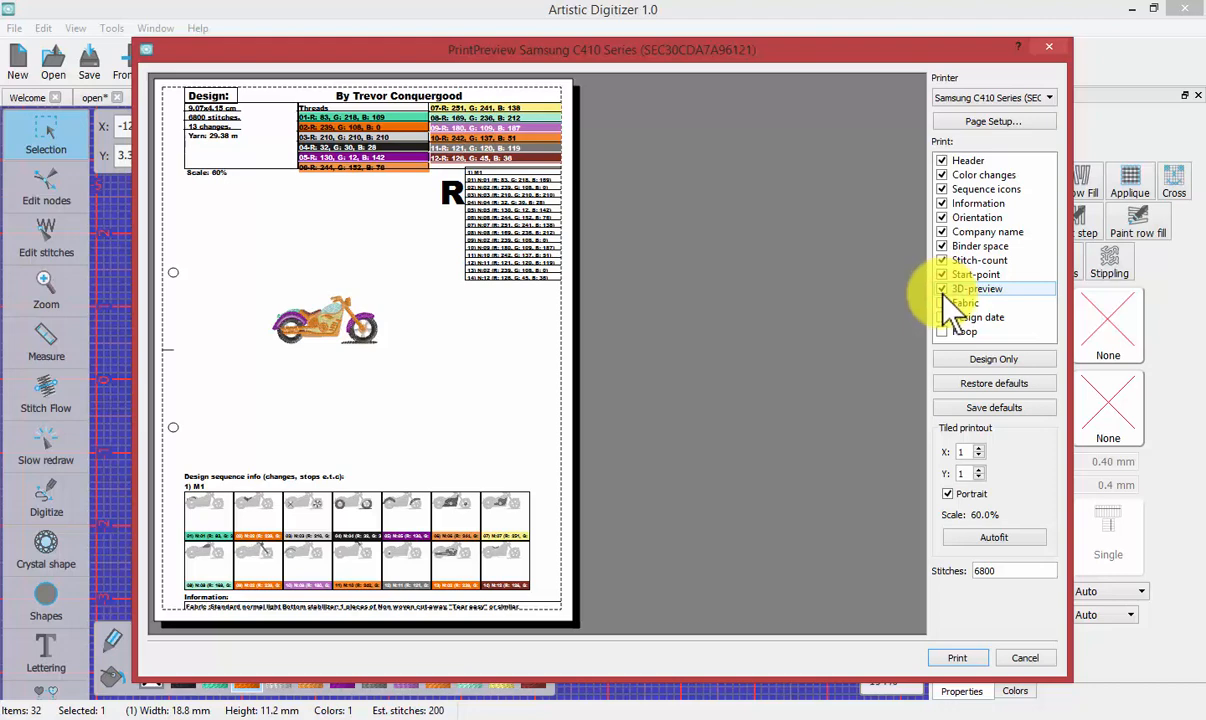
left_click(944, 302)
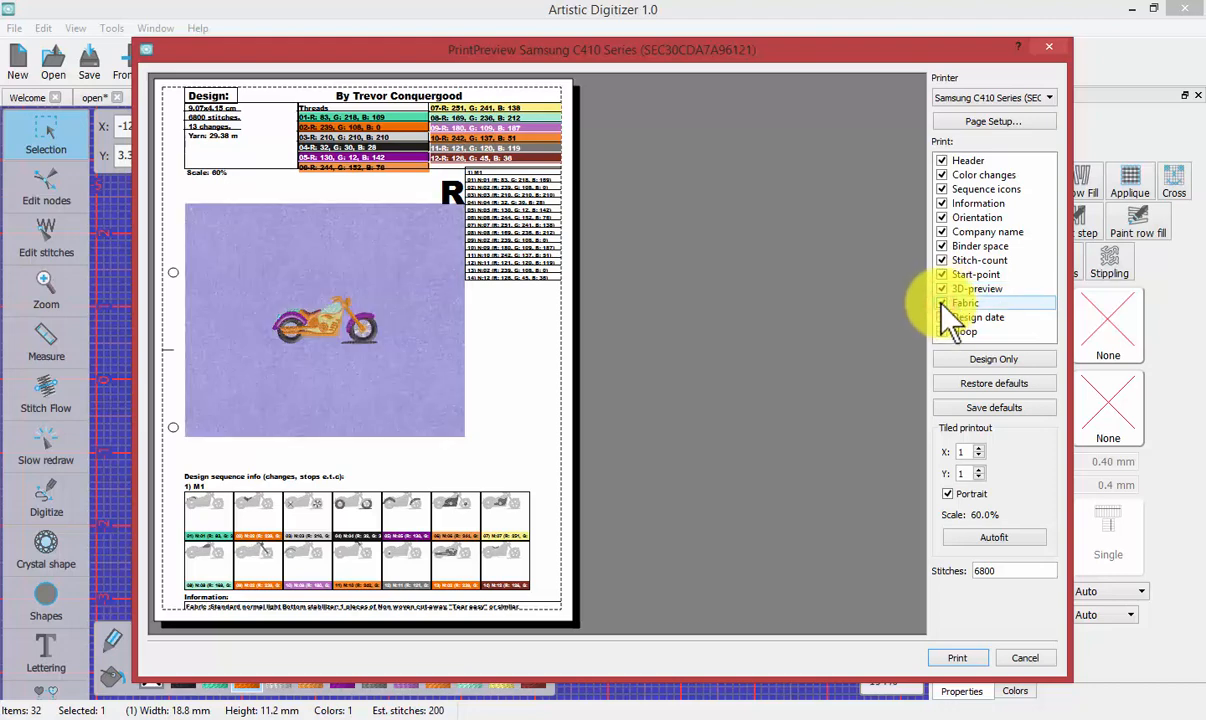
left_click(943, 317)
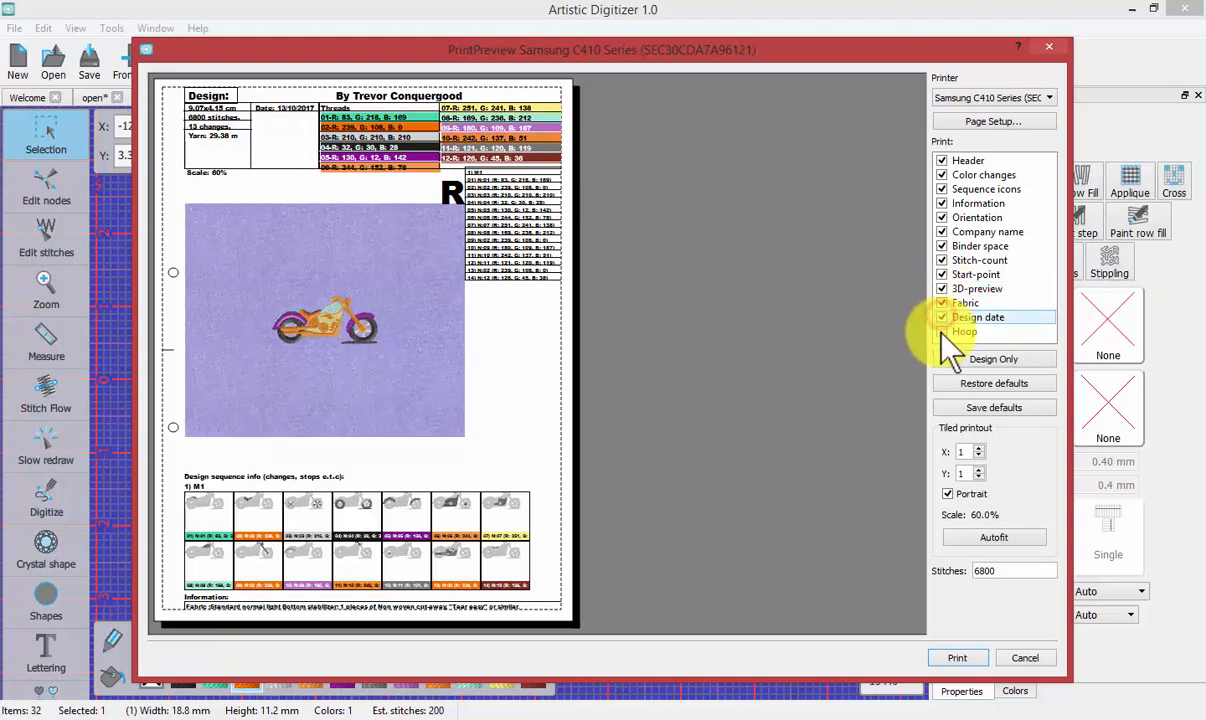
left_click(965, 331)
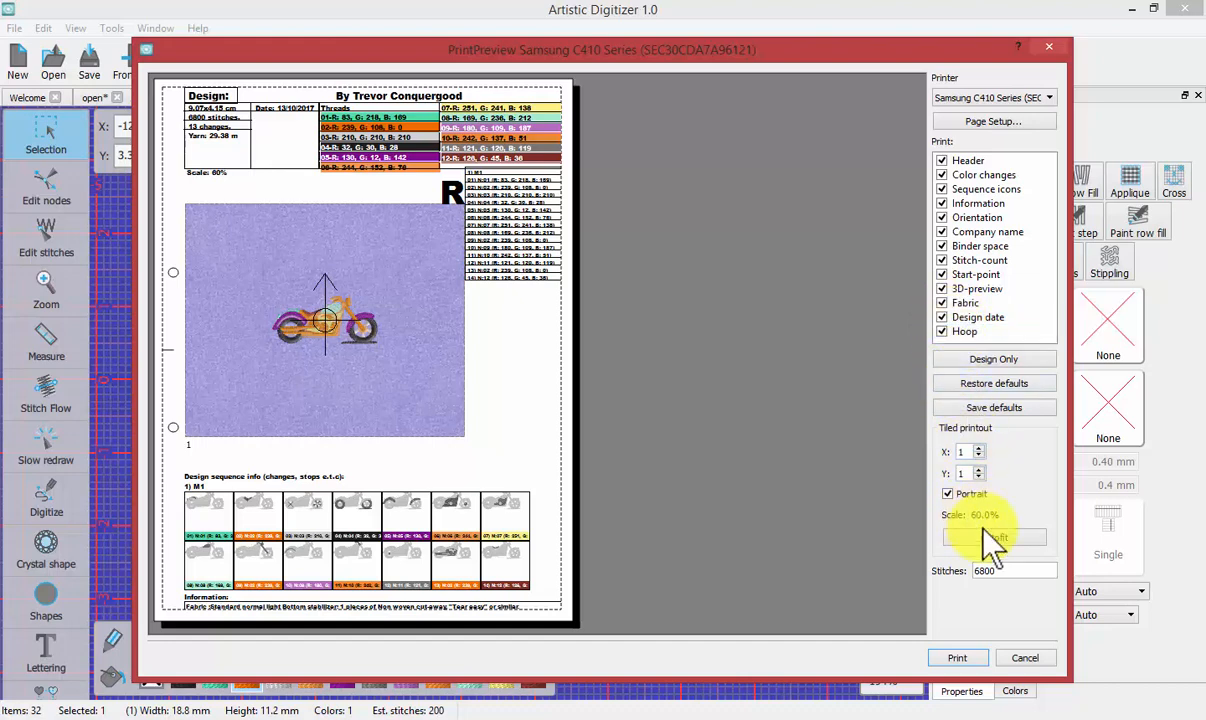
Turn off Autofit so the printout can be tiled at 100% scale.
left_click(994, 537)
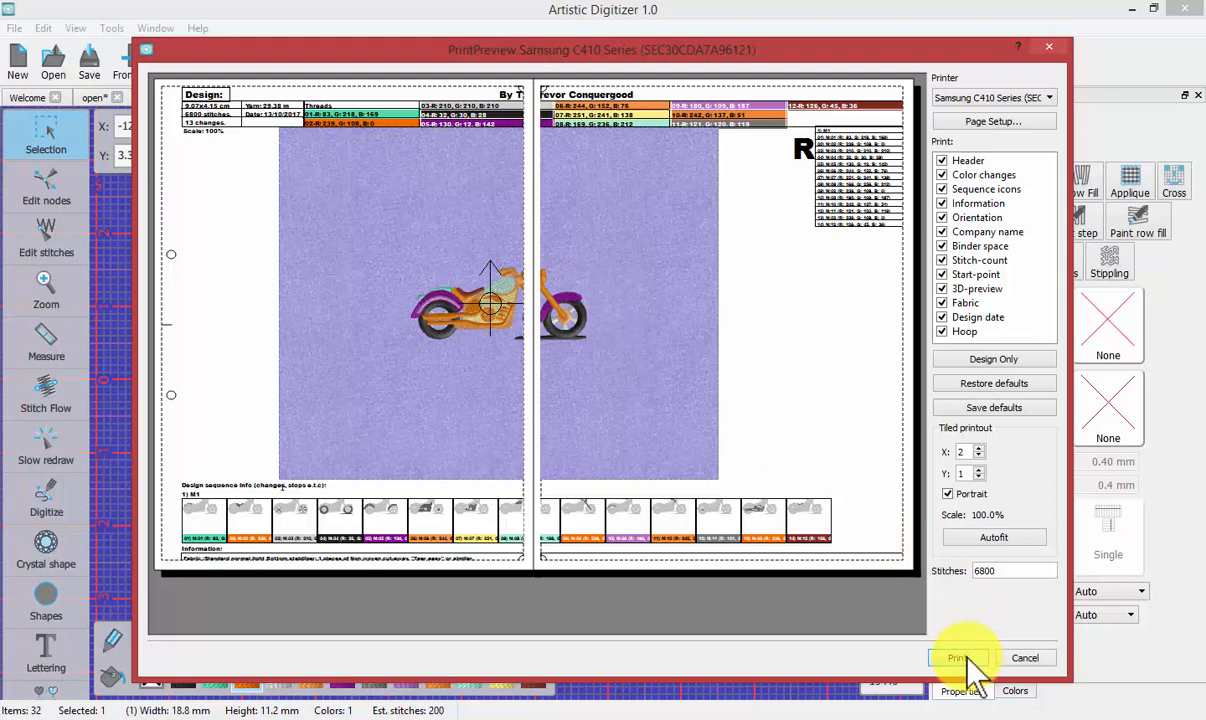
mouse_move(1055, 668)
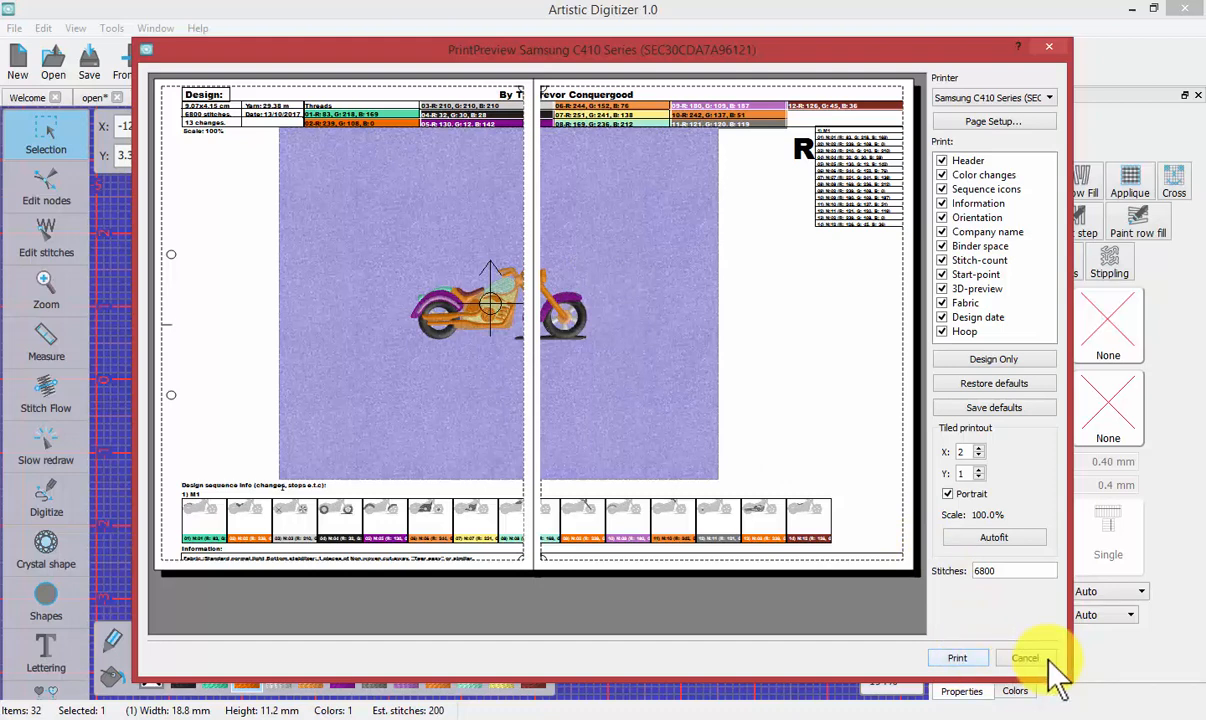